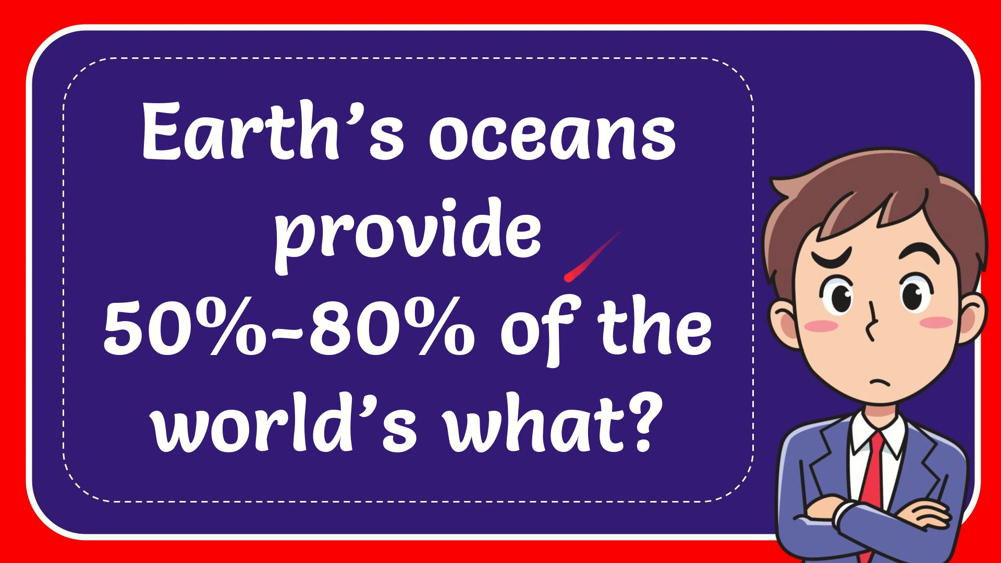
mouse_move(579, 265)
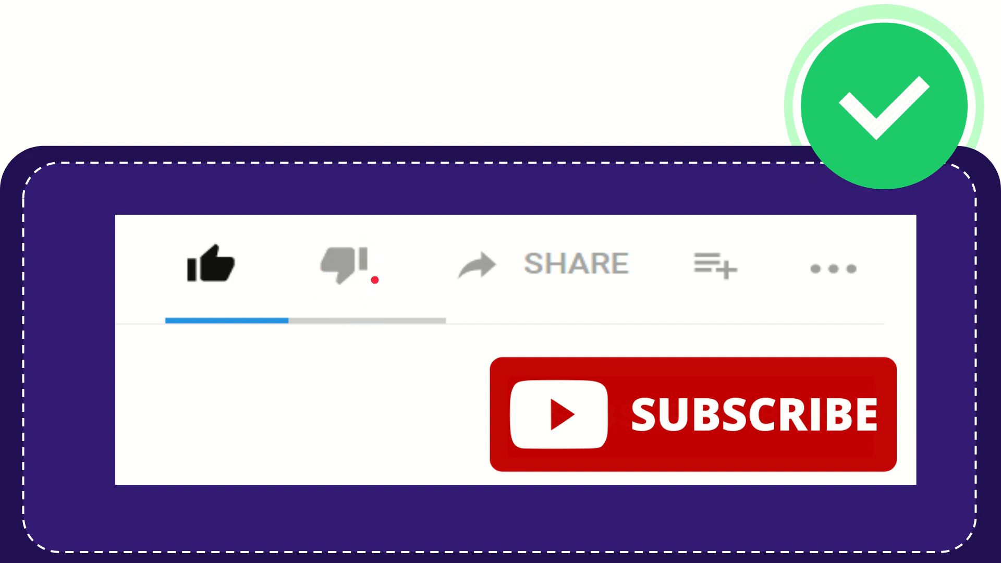
left_click(342, 265)
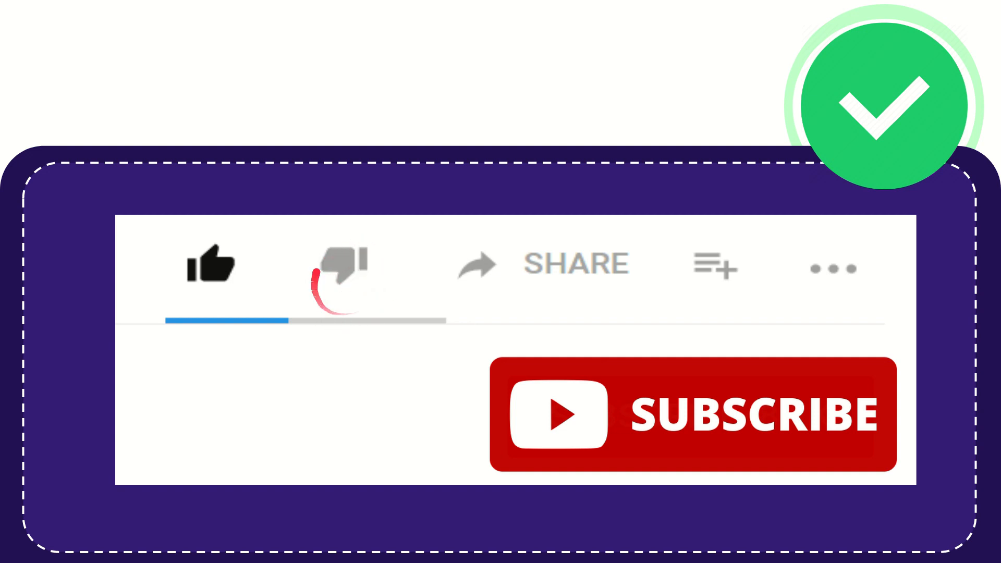